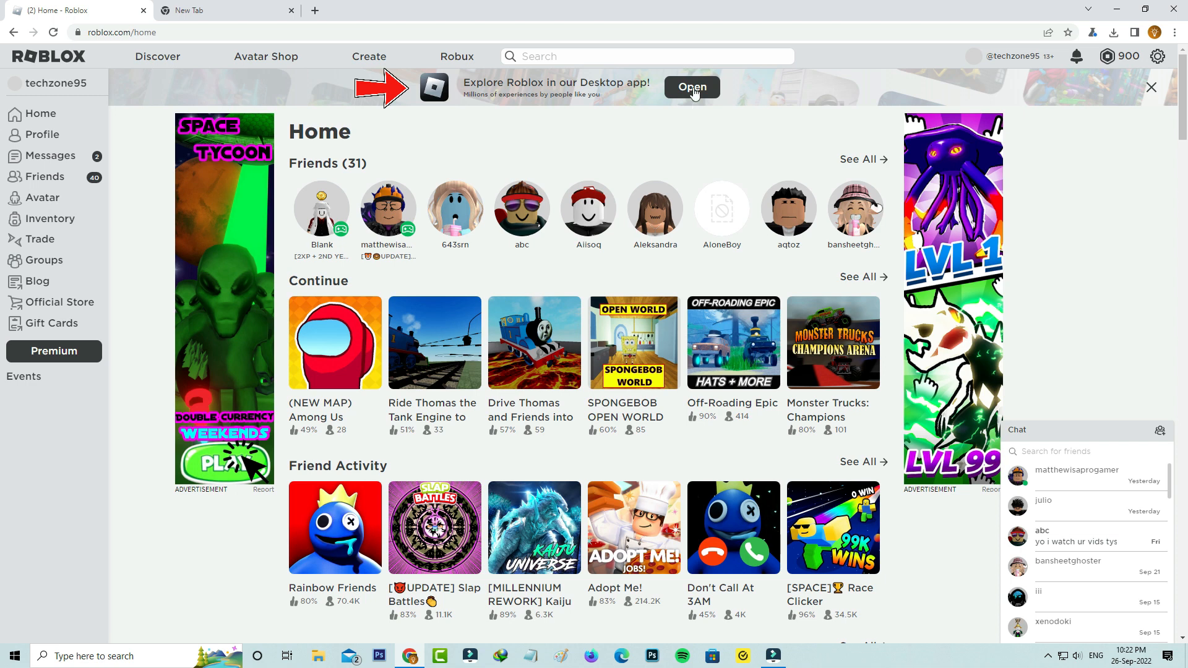
# Step: Launch the Roblox desktop app from the website banner, leaving the Windows desktop in view
pyautogui.click(691, 86)
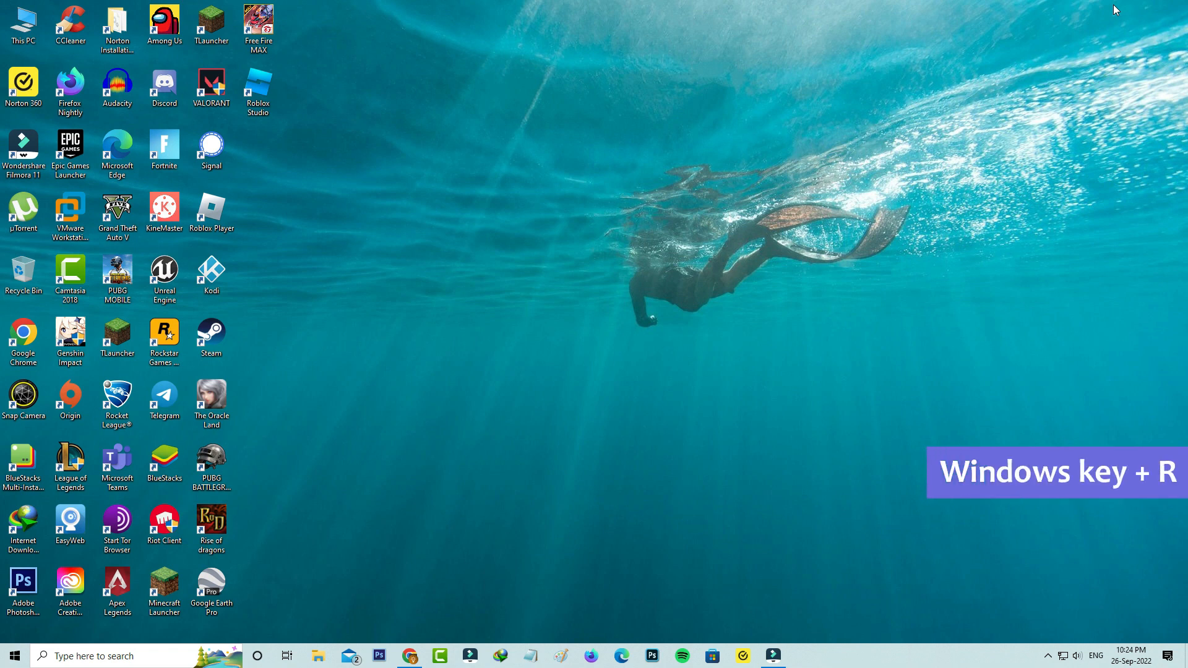
# Step: Run %localappdata% to open the AppData Local folder in File Explorer
pyautogui.press('win+r')
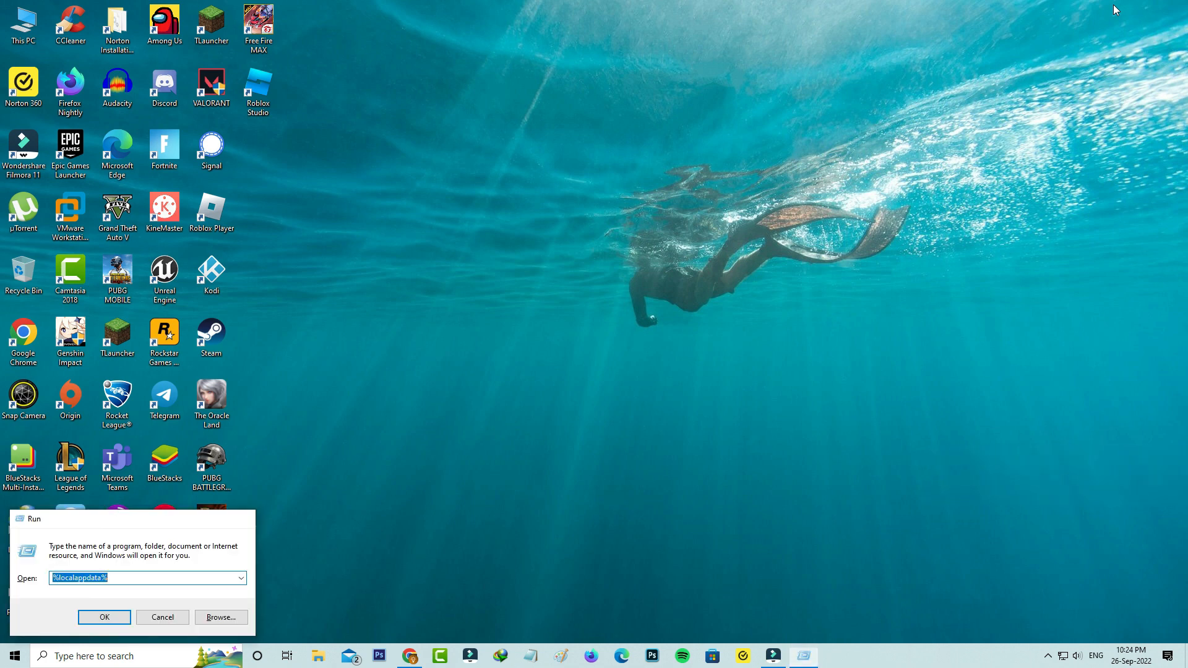
pyautogui.click(104, 616)
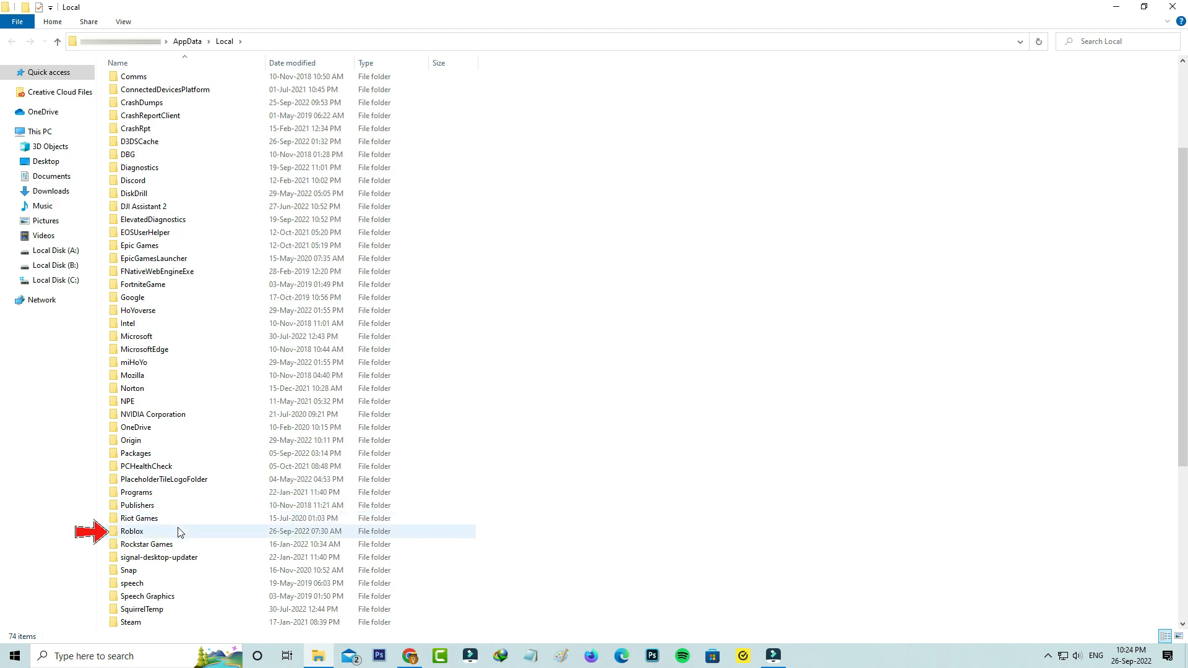
# Step: Navigate into Roblox, then Versions, to list the two version folders
pyautogui.doubleClick(132, 530)
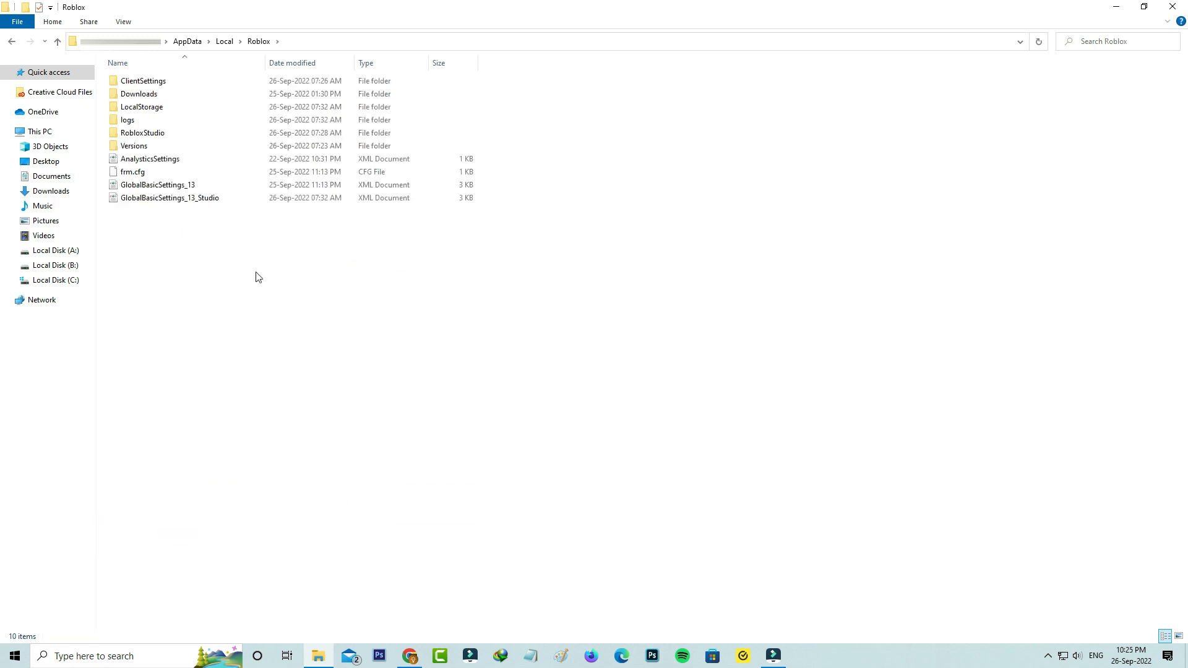
pyautogui.click(133, 146)
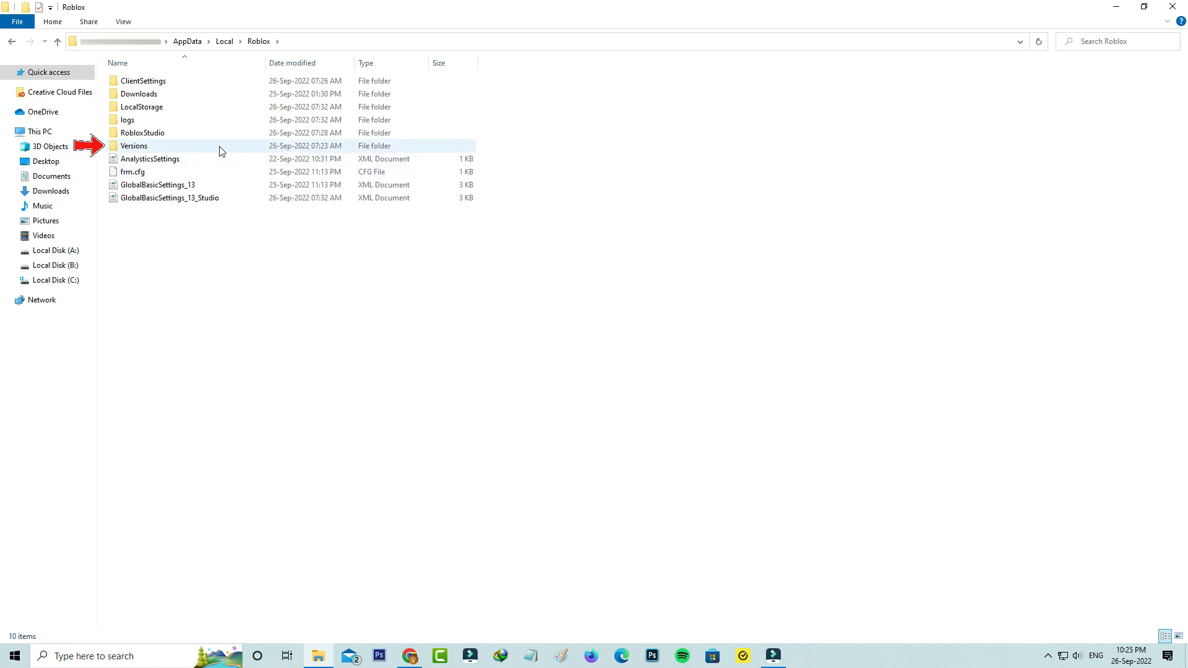
pyautogui.doubleClick(134, 146)
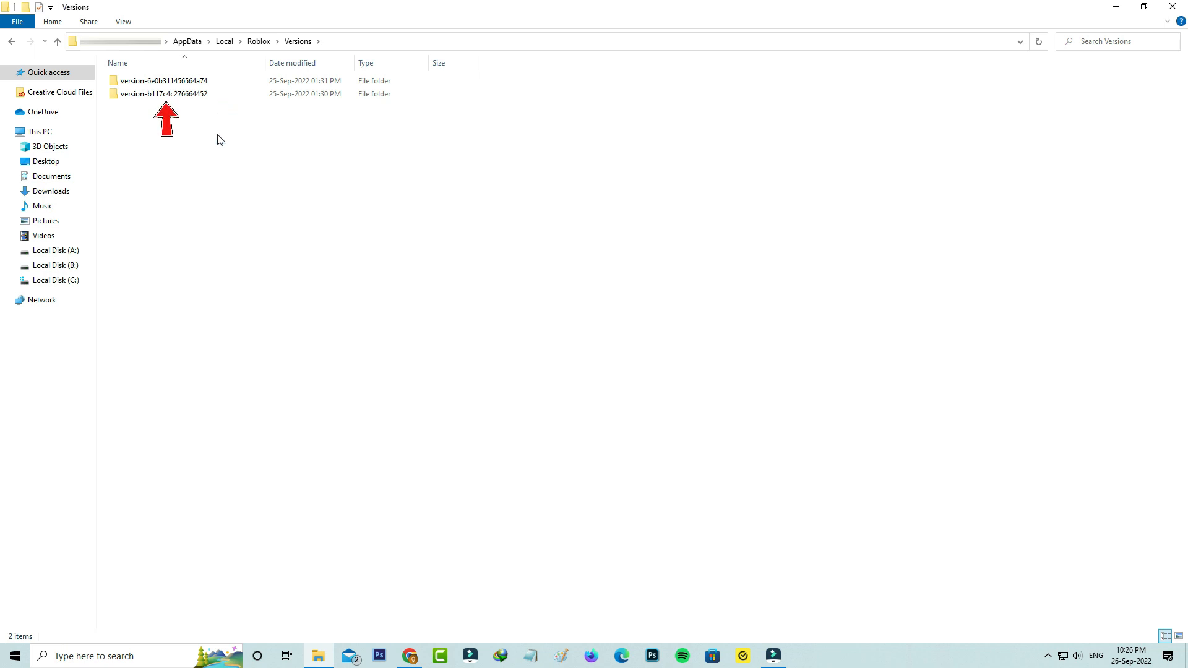
pyautogui.doubleClick(163, 92)
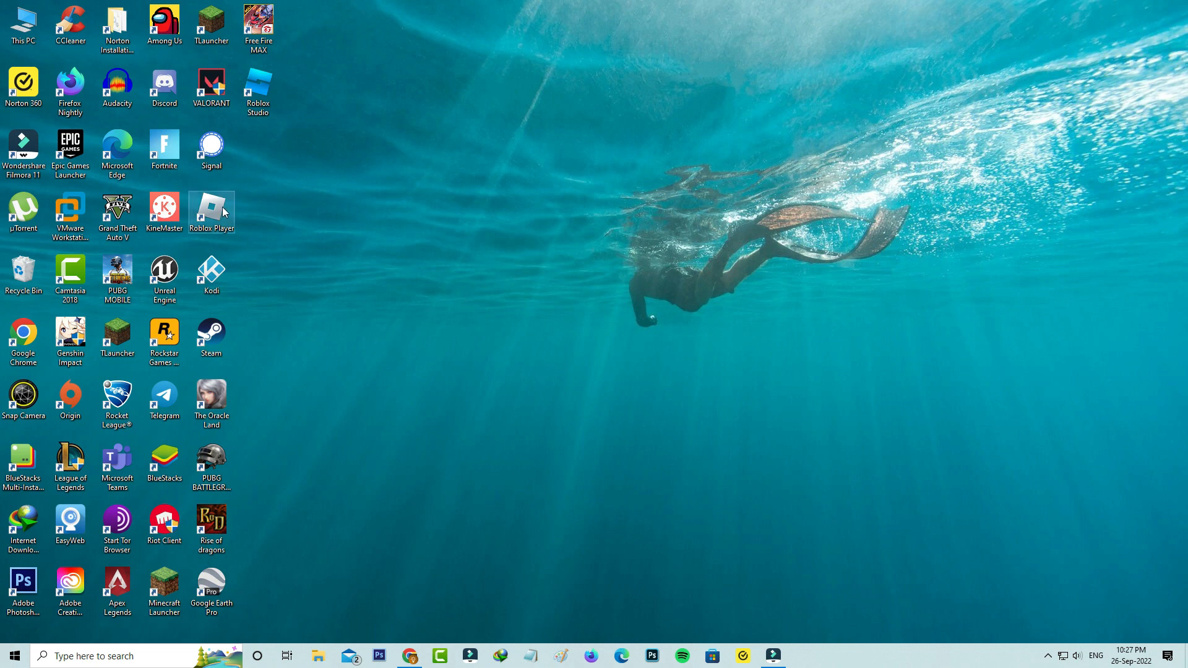
# Step: Relaunch Roblox Player from the desktop shortcut and show its More page
pyautogui.doubleClick(212, 210)
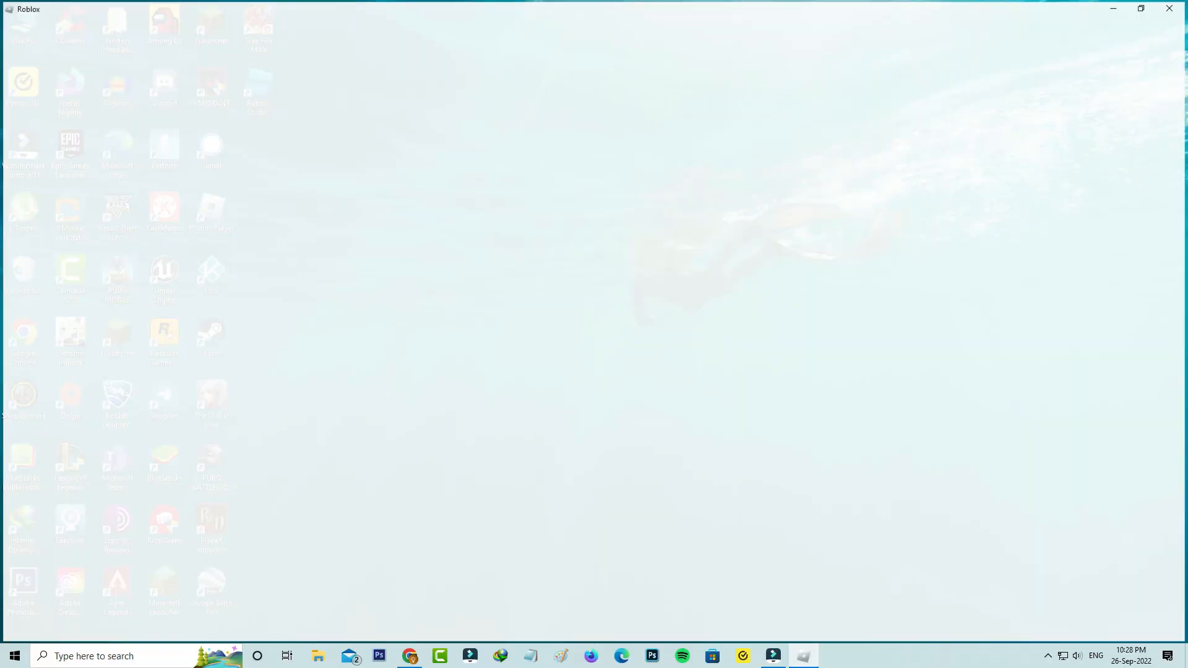
pyautogui.click(19, 210)
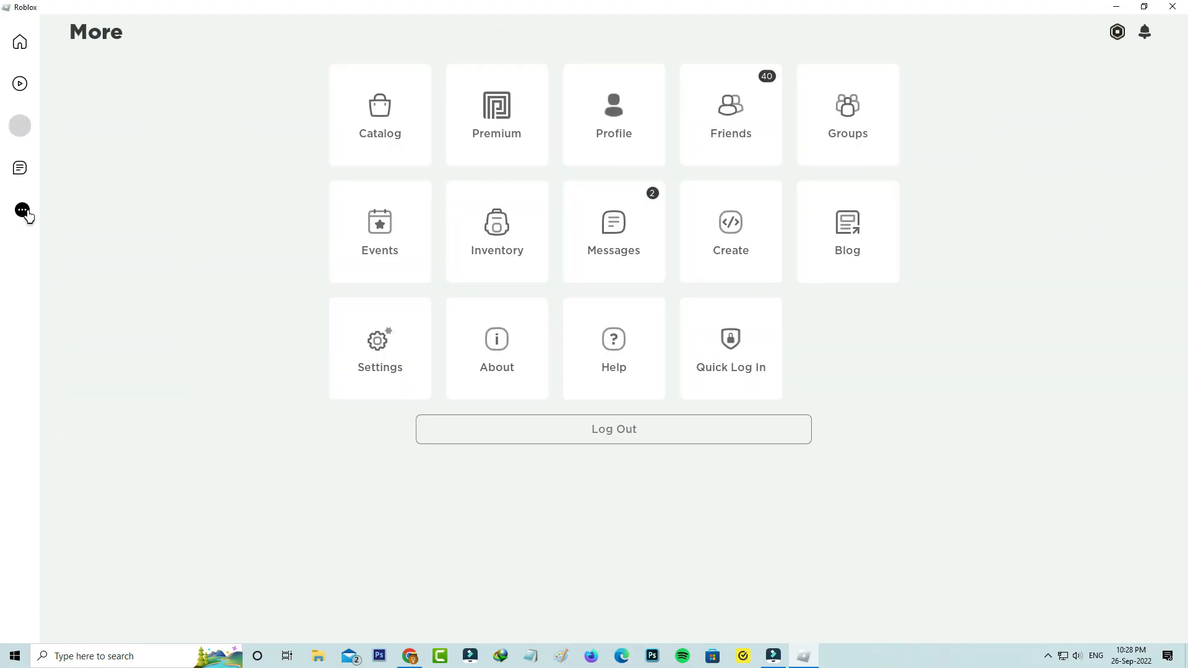